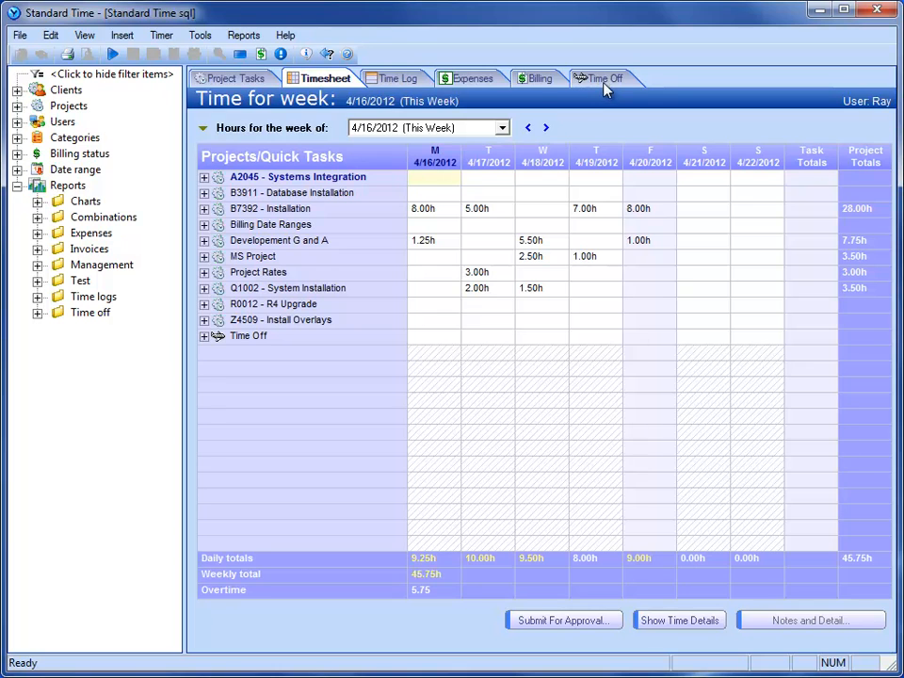
pyautogui.moveTo(594, 85)
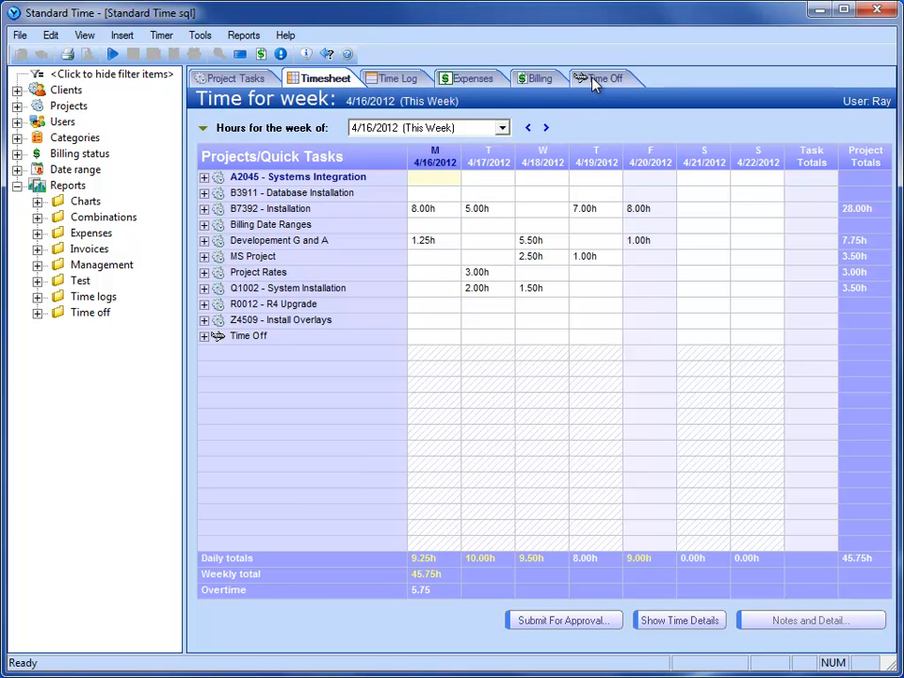
pyautogui.moveTo(606, 87)
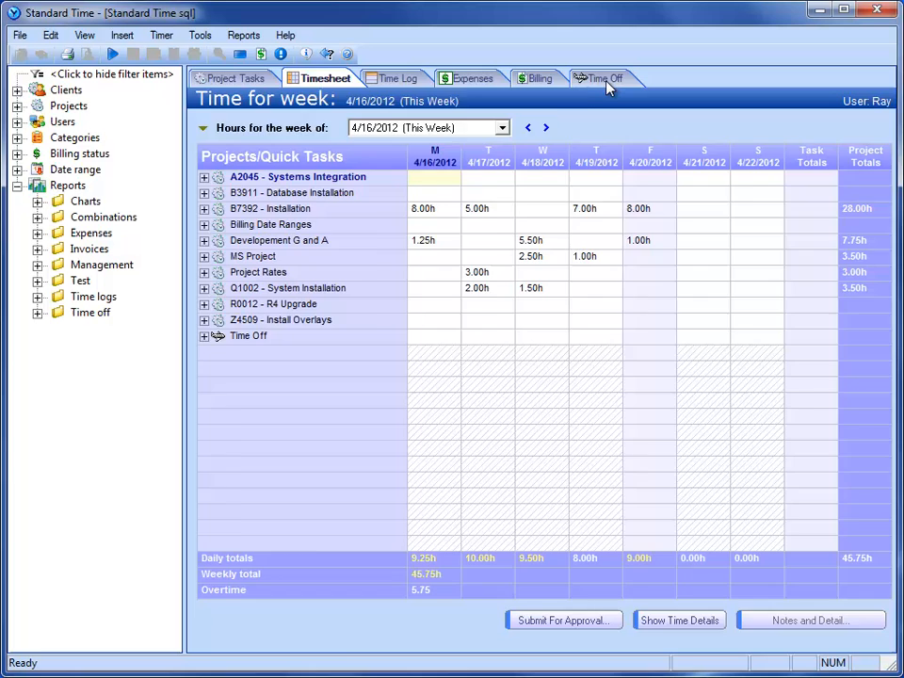
# - Show the All Time Off list grouping entries under the 2320-hour company total
pyautogui.click(603, 79)
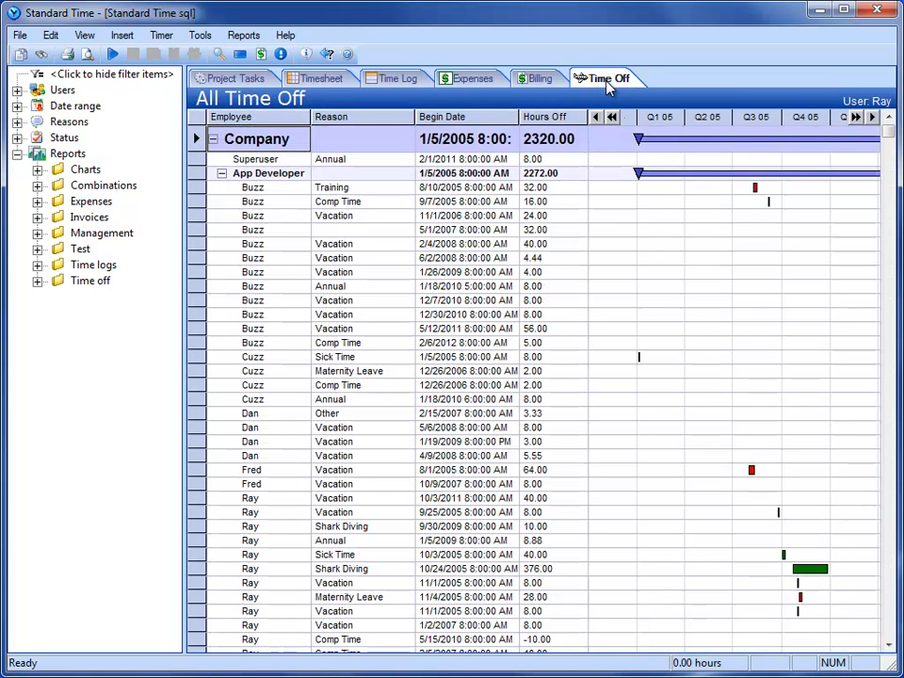
pyautogui.moveTo(394, 281)
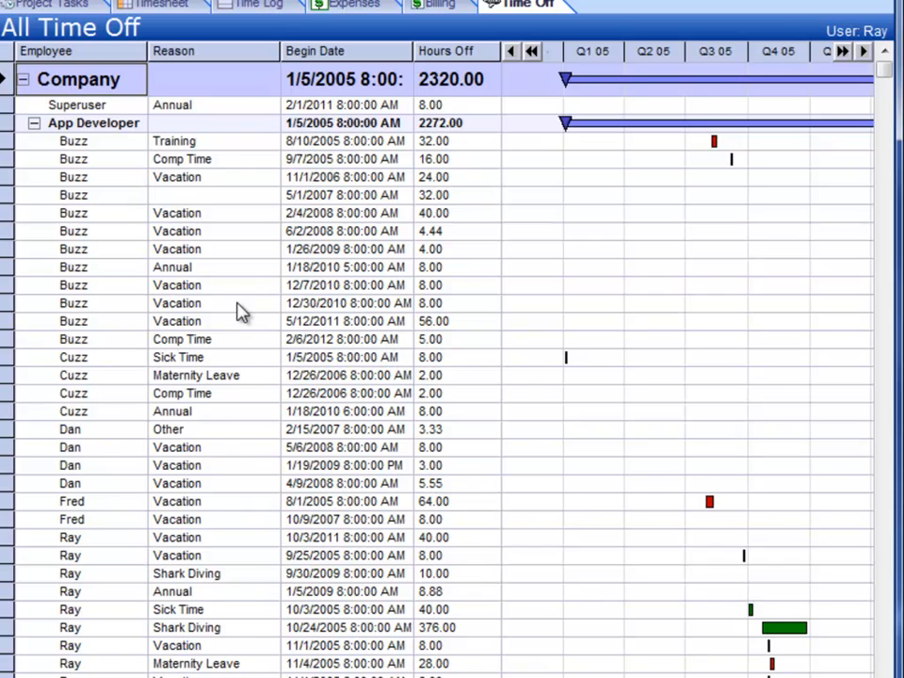
pyautogui.moveTo(241, 294)
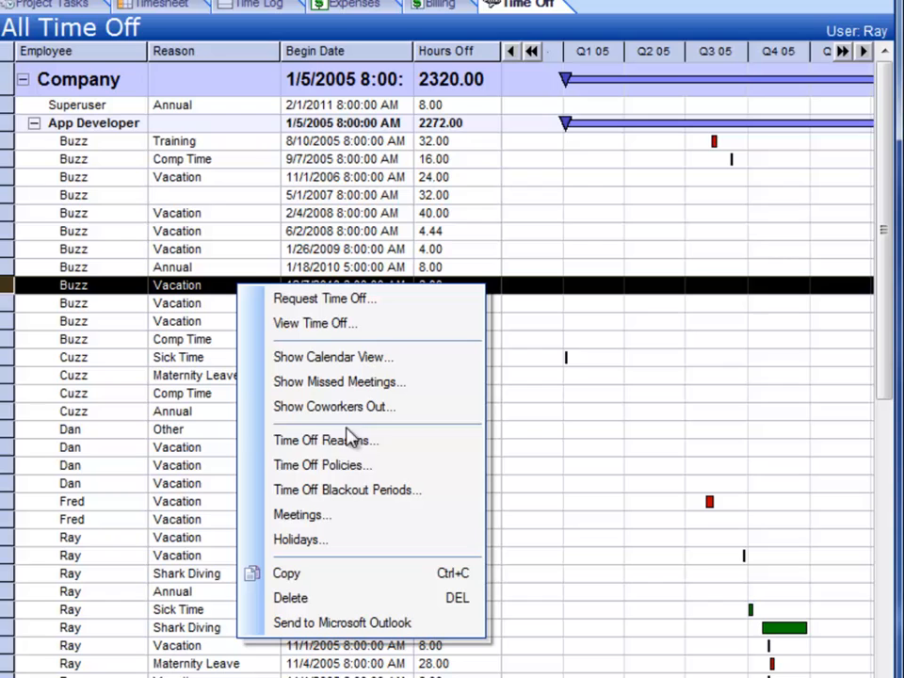
pyautogui.moveTo(377, 463)
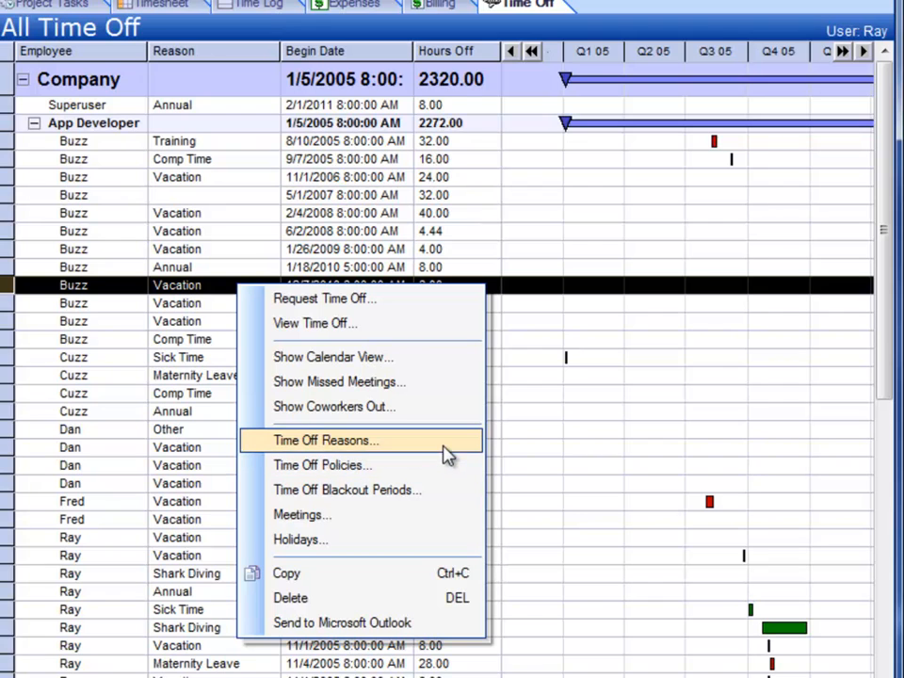
pyautogui.moveTo(452, 464)
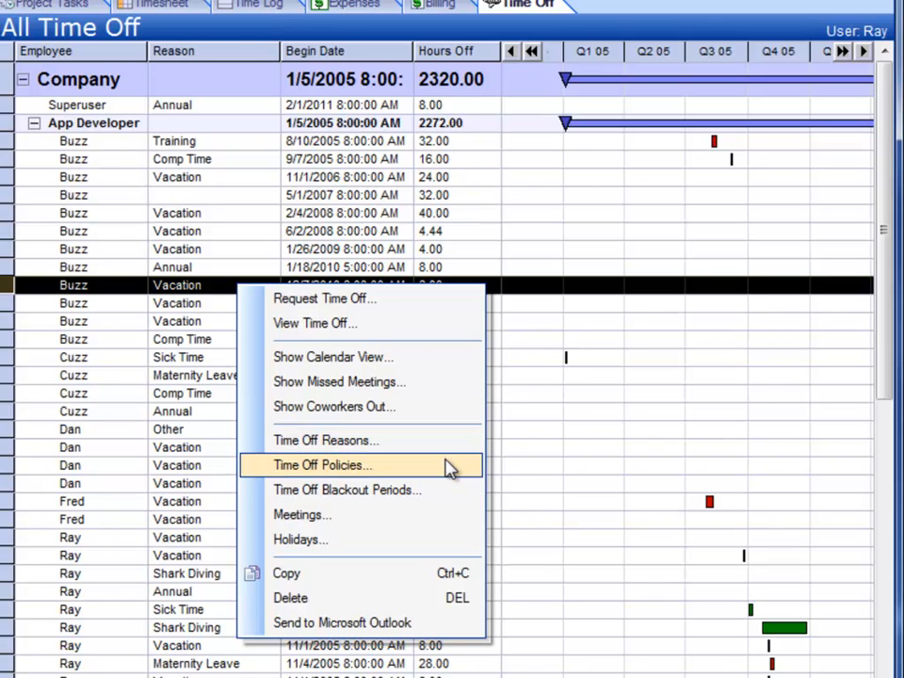
pyautogui.moveTo(457, 489)
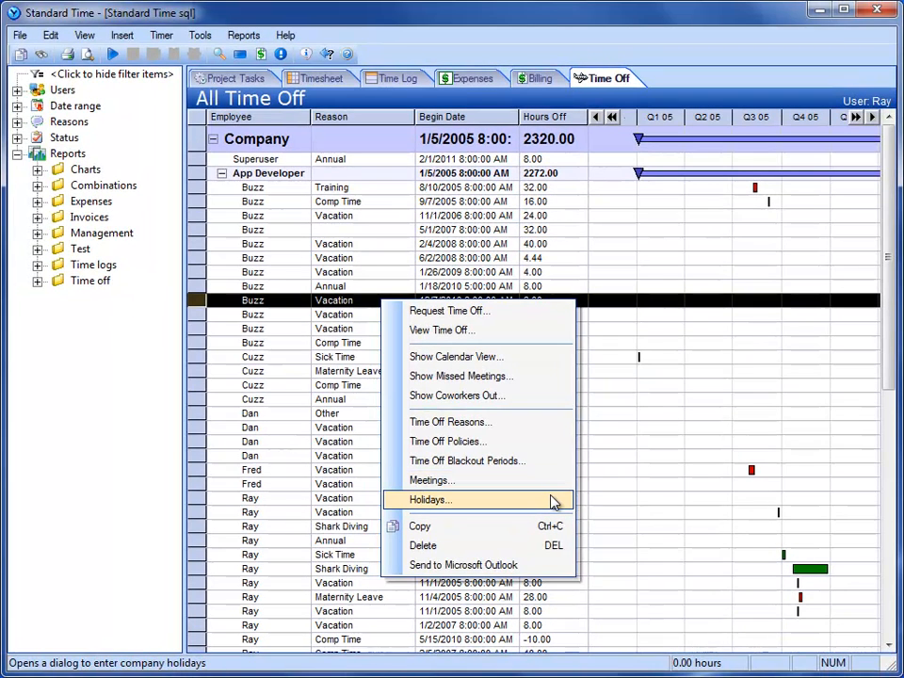
pyautogui.moveTo(449, 441)
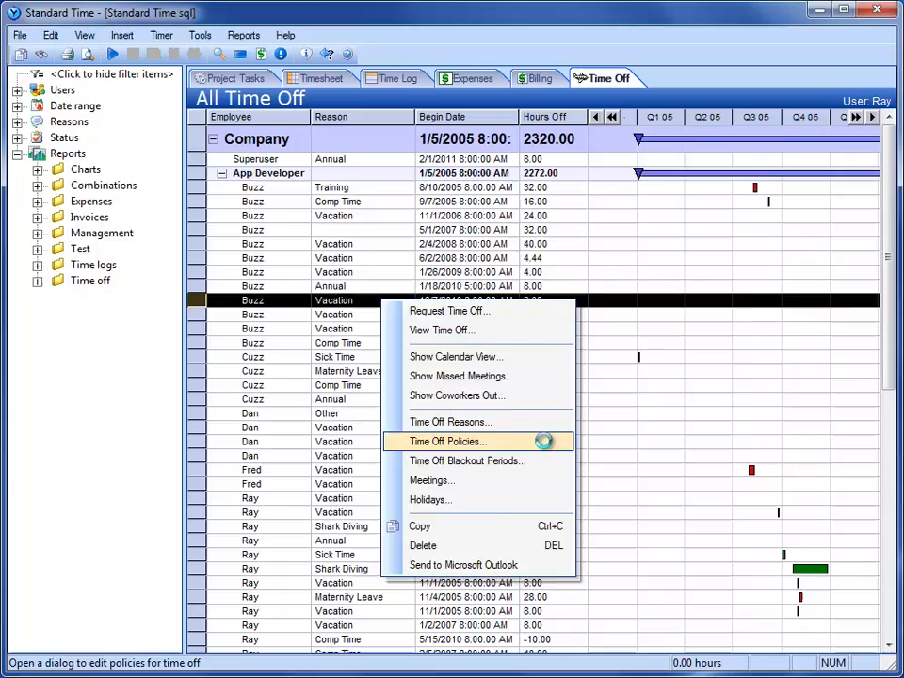
# - Review Buzz Aldren's Time Off Policies, keeping him selected and highlighting the Annual available hours
pyautogui.click(448, 441)
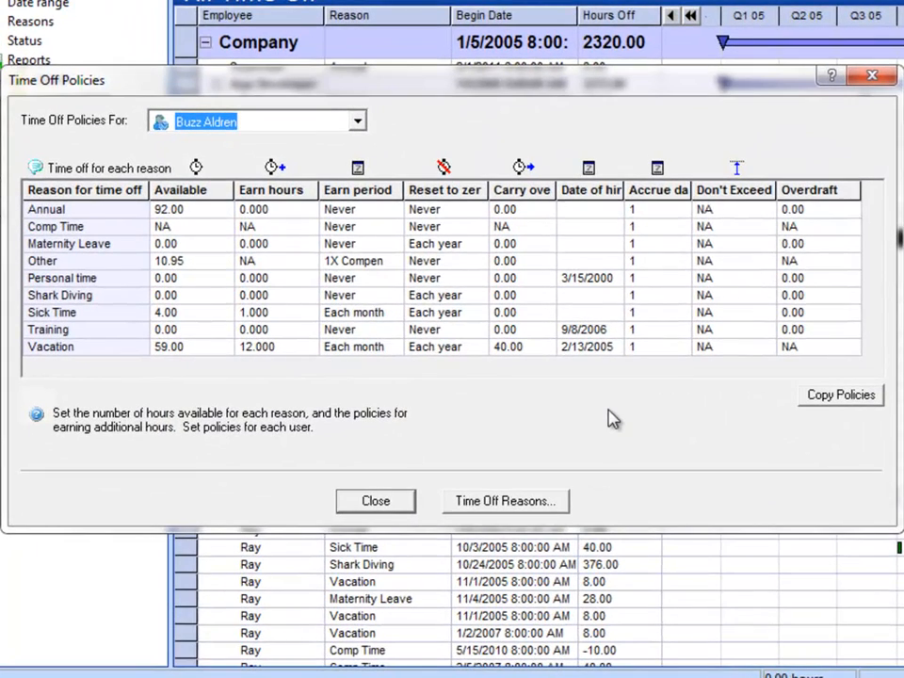
pyautogui.moveTo(94, 386)
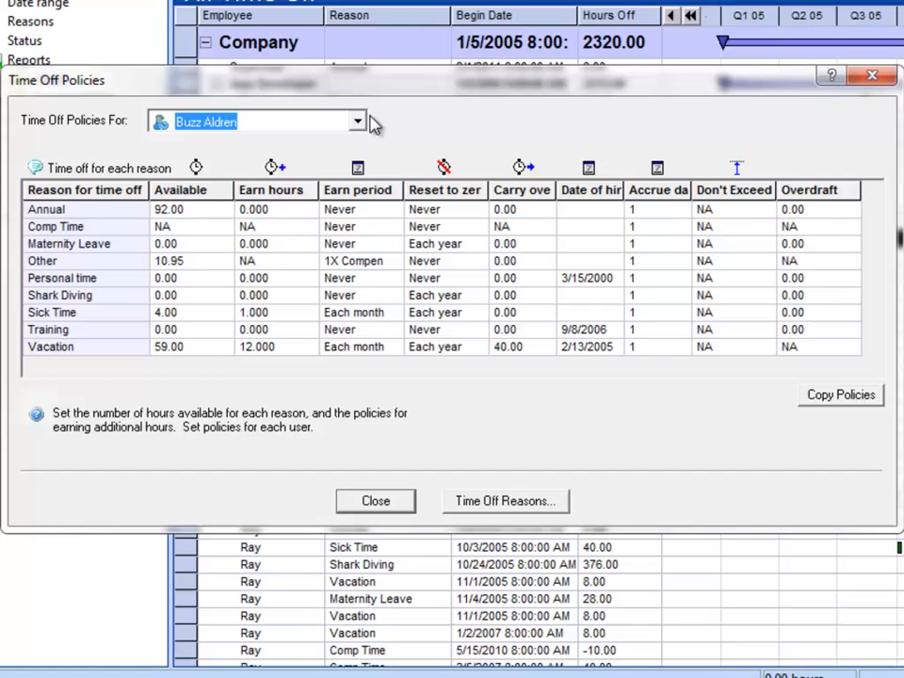
pyautogui.click(357, 121)
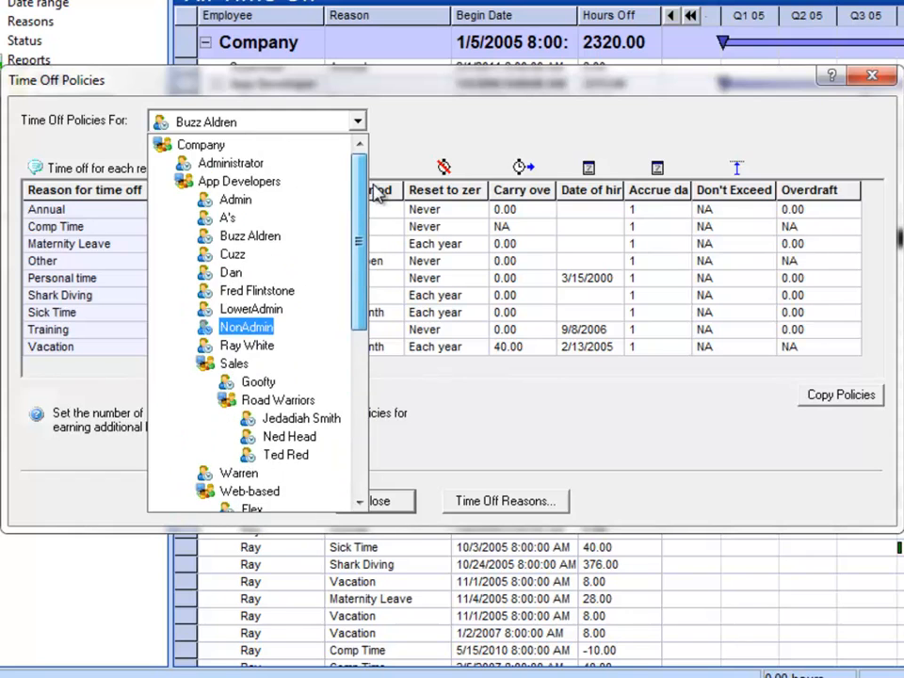
pyautogui.click(248, 235)
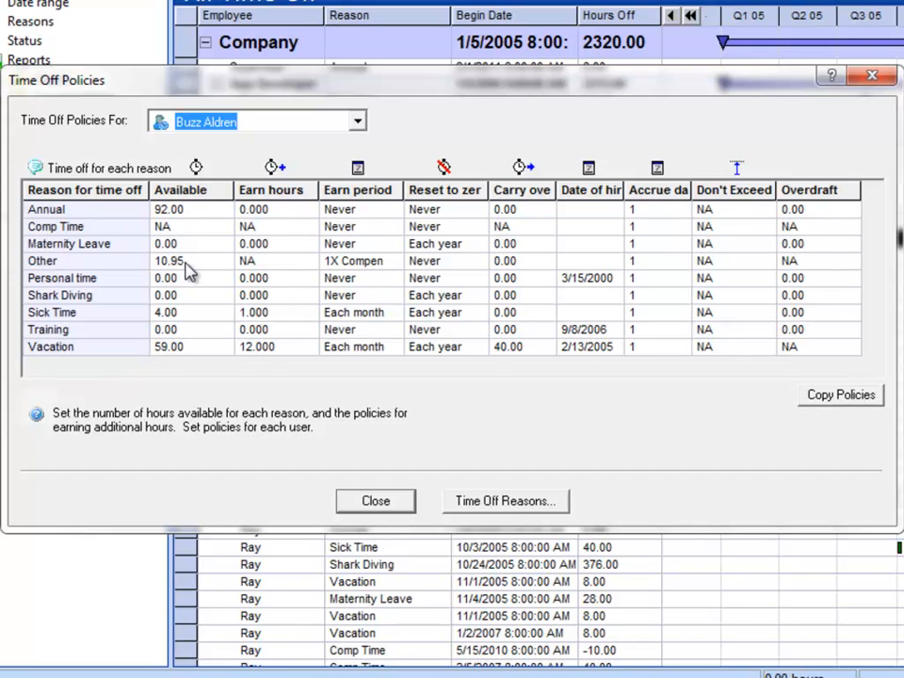
pyautogui.click(170, 209)
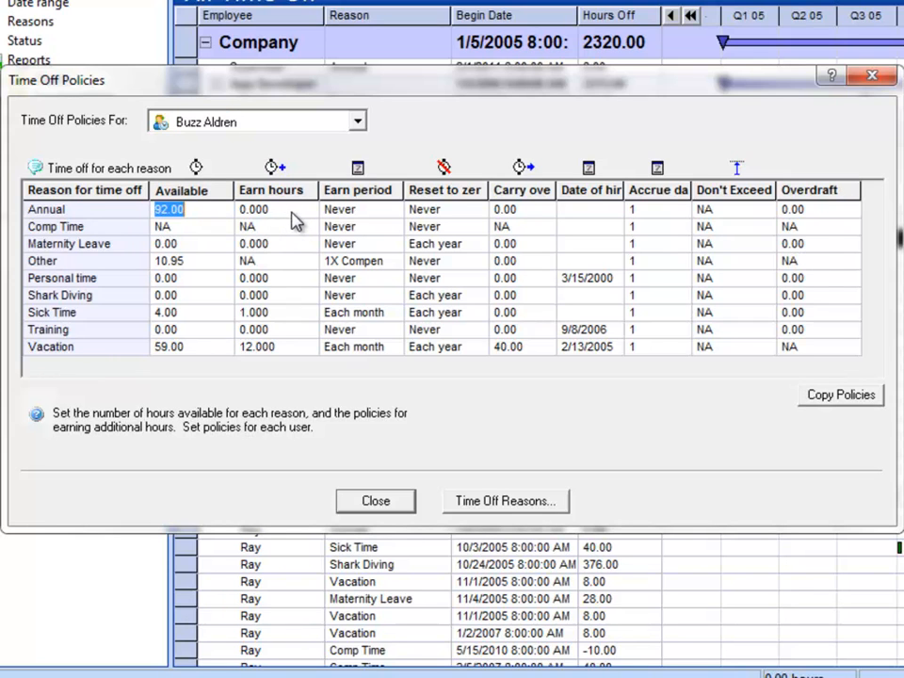
pyautogui.click(255, 209)
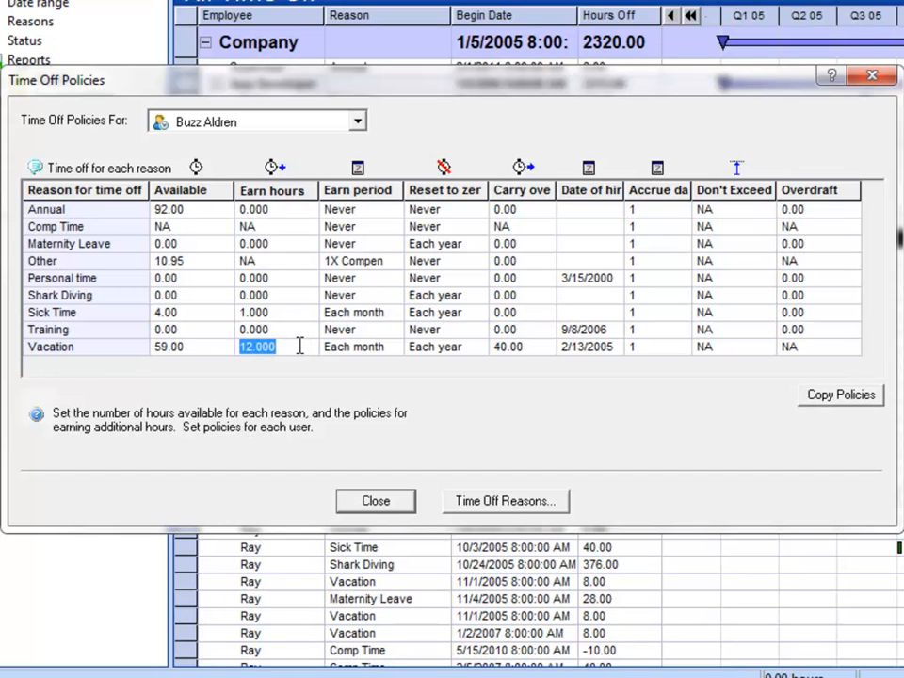
pyautogui.click(394, 347)
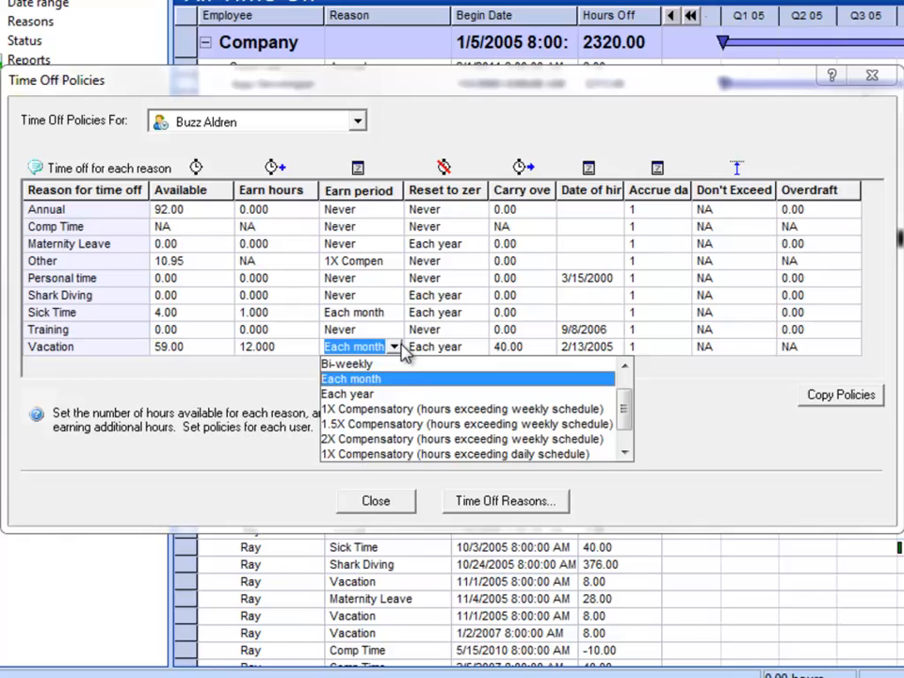
pyautogui.moveTo(403, 405)
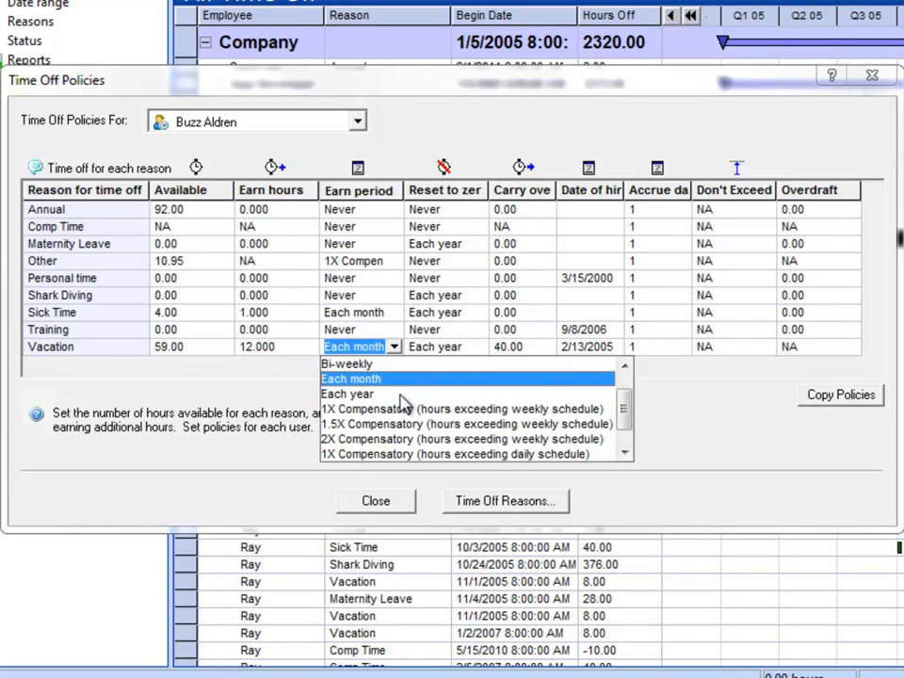
pyautogui.moveTo(400, 448)
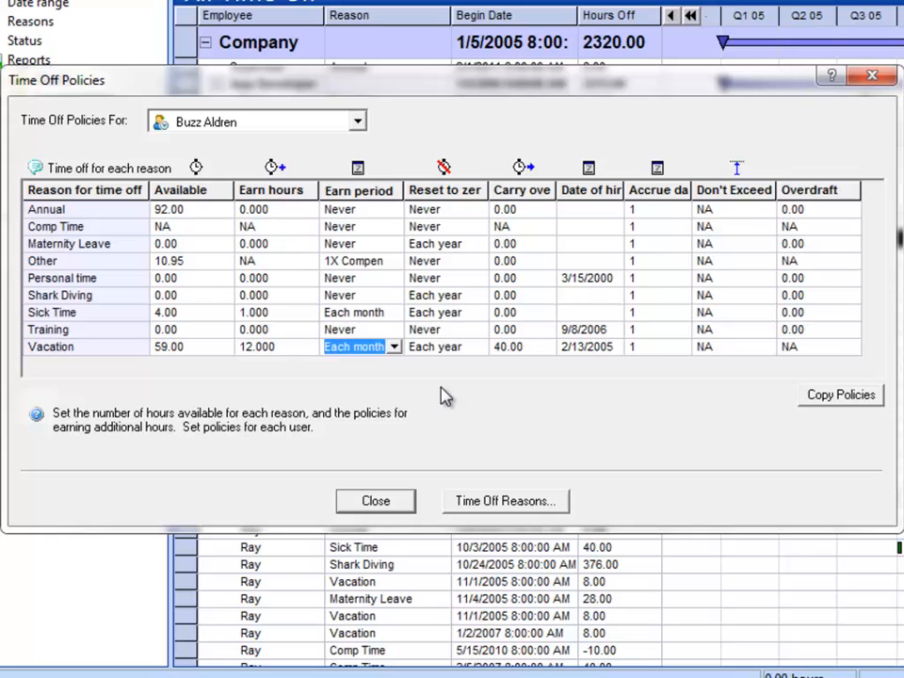
pyautogui.click(442, 346)
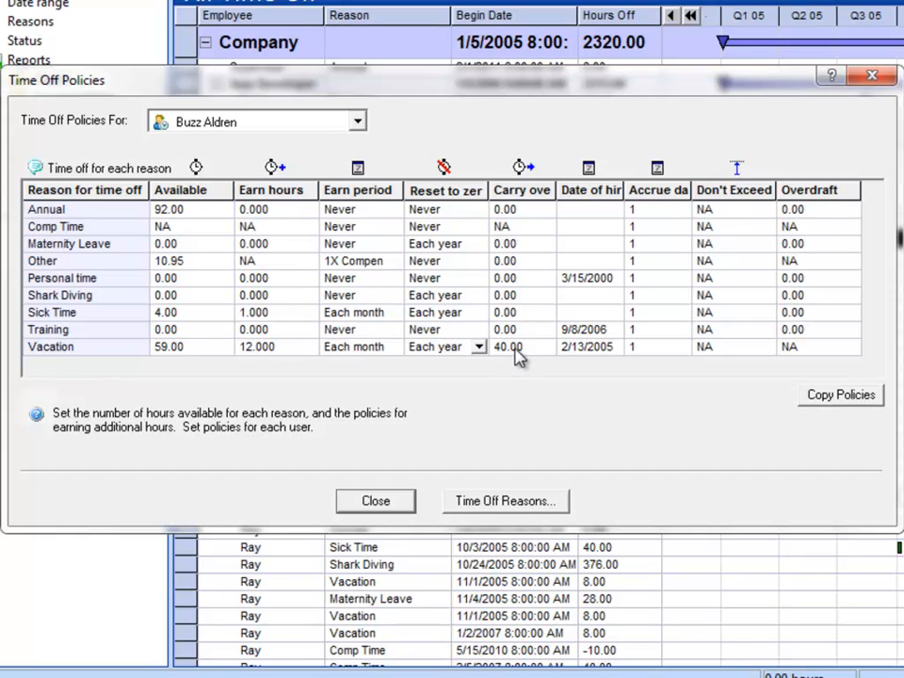
pyautogui.click(509, 346)
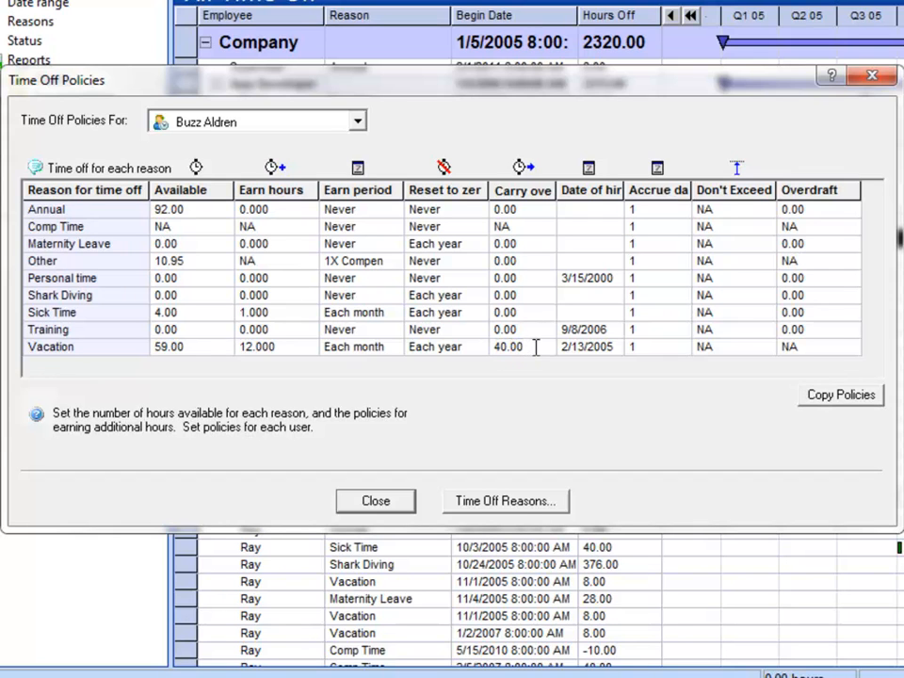
pyautogui.moveTo(489, 339)
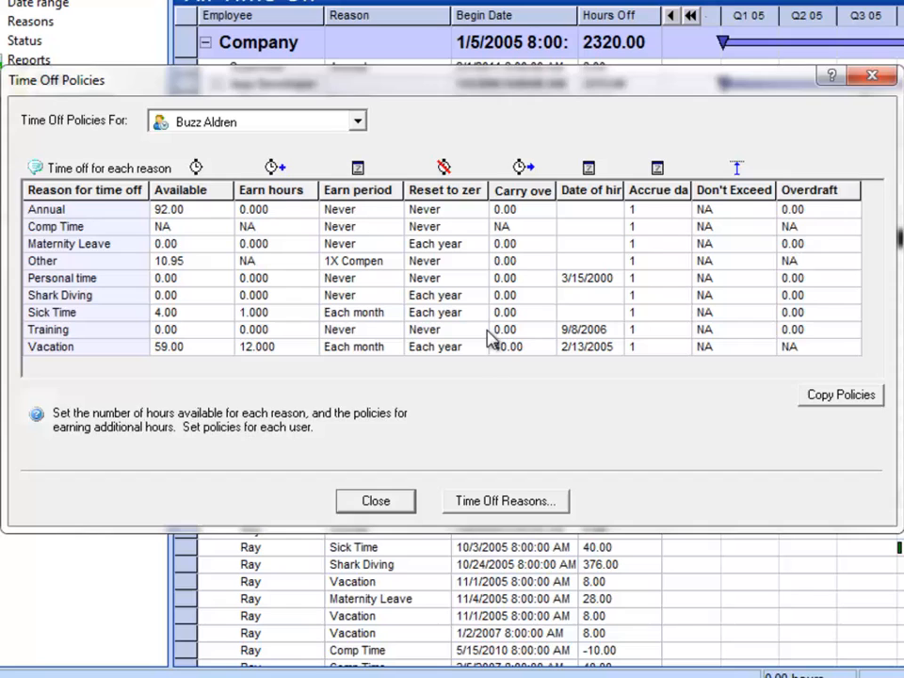
pyautogui.click(475, 346)
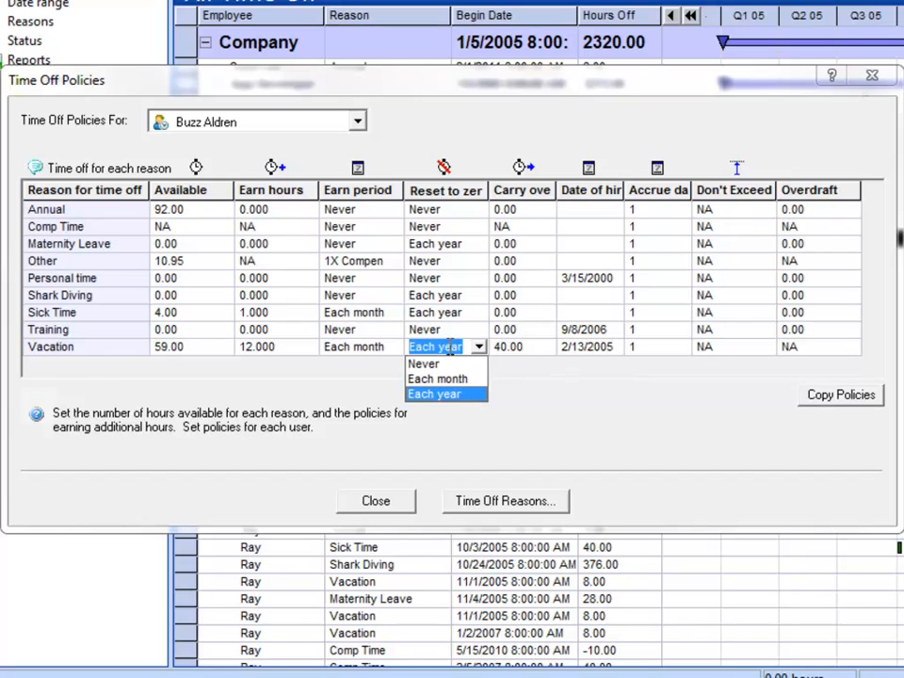
pyautogui.click(437, 394)
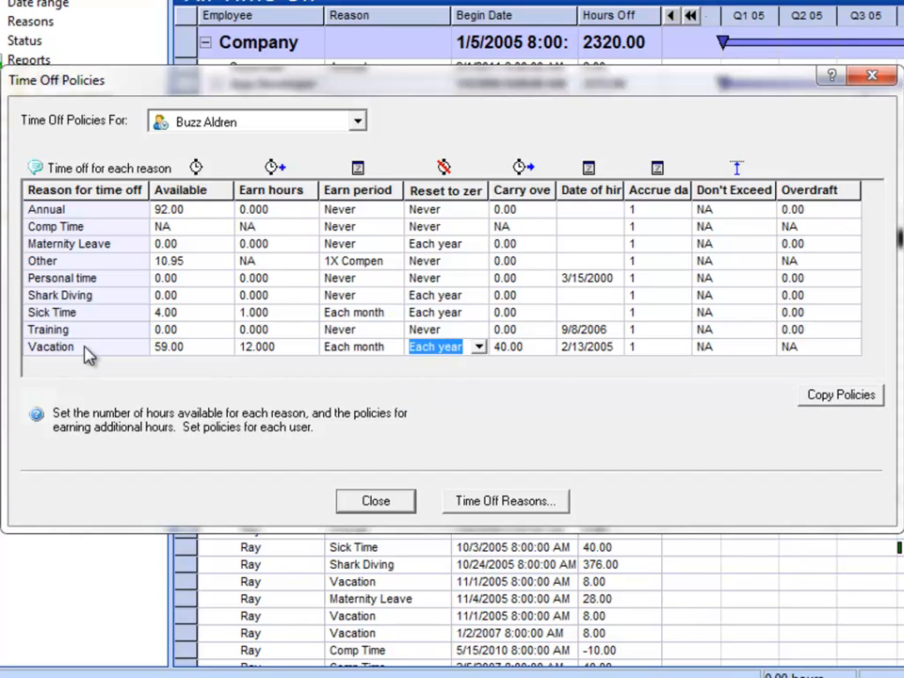
pyautogui.moveTo(451, 336)
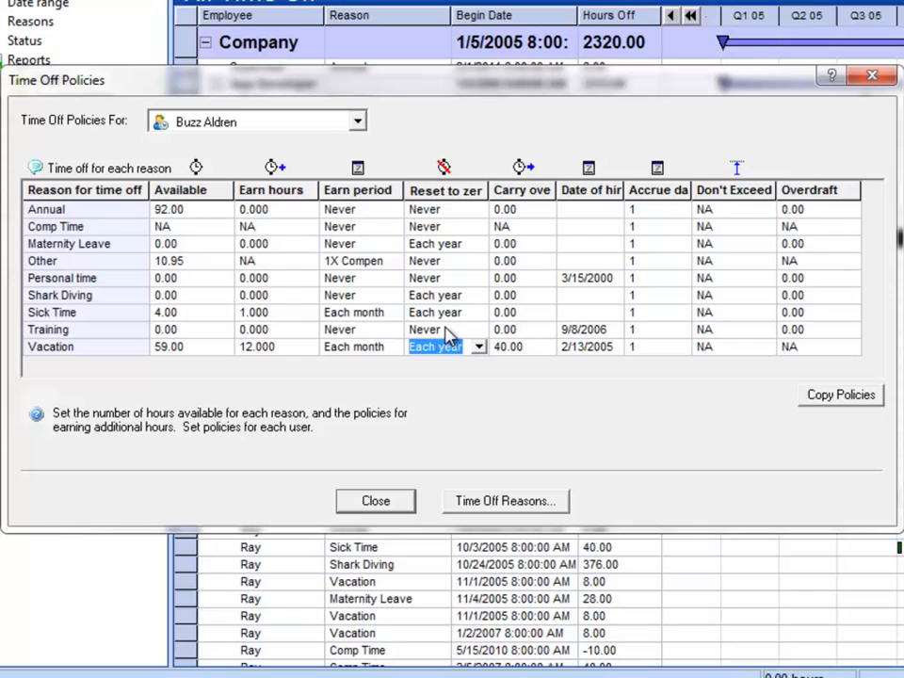
pyautogui.click(445, 313)
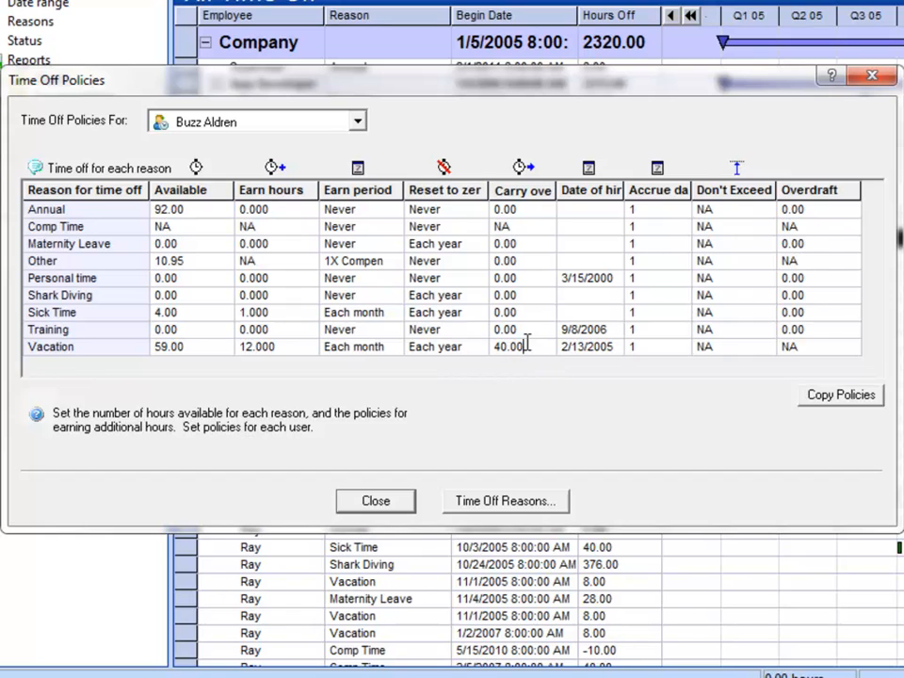
pyautogui.moveTo(596, 354)
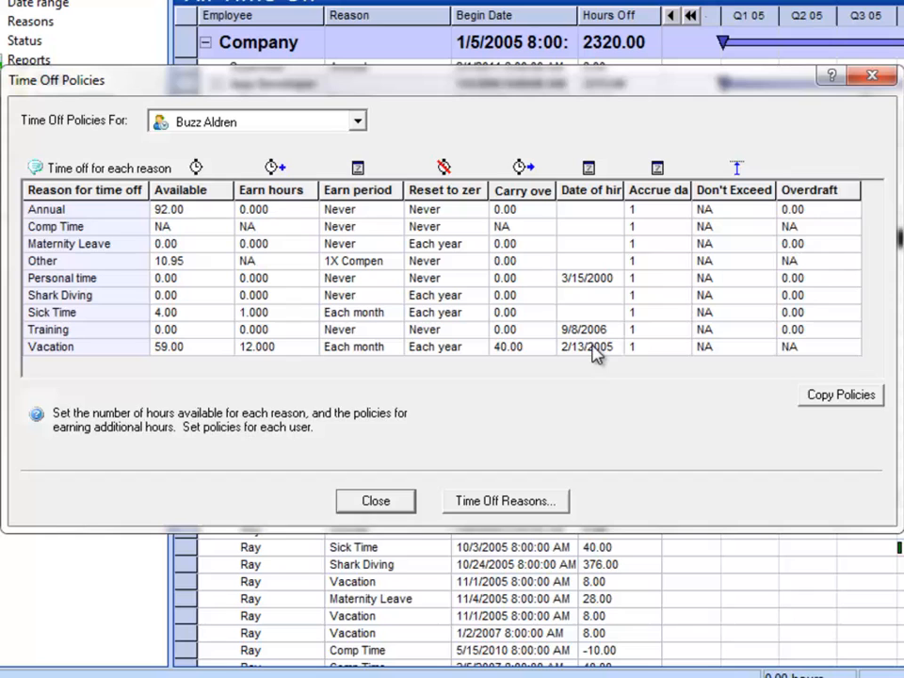
pyautogui.moveTo(650, 354)
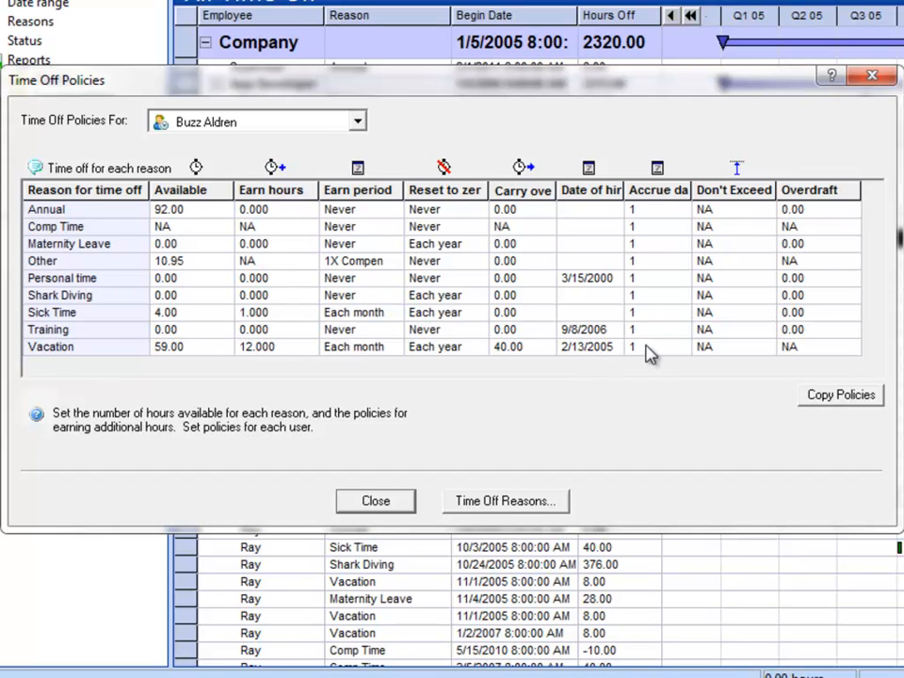
pyautogui.moveTo(399, 360)
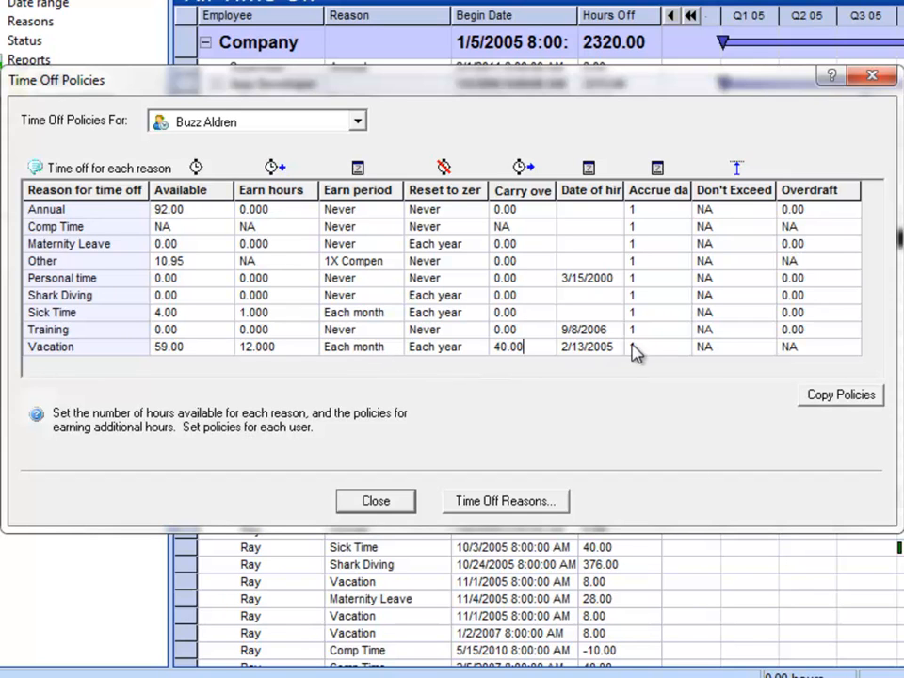
pyautogui.moveTo(644, 356)
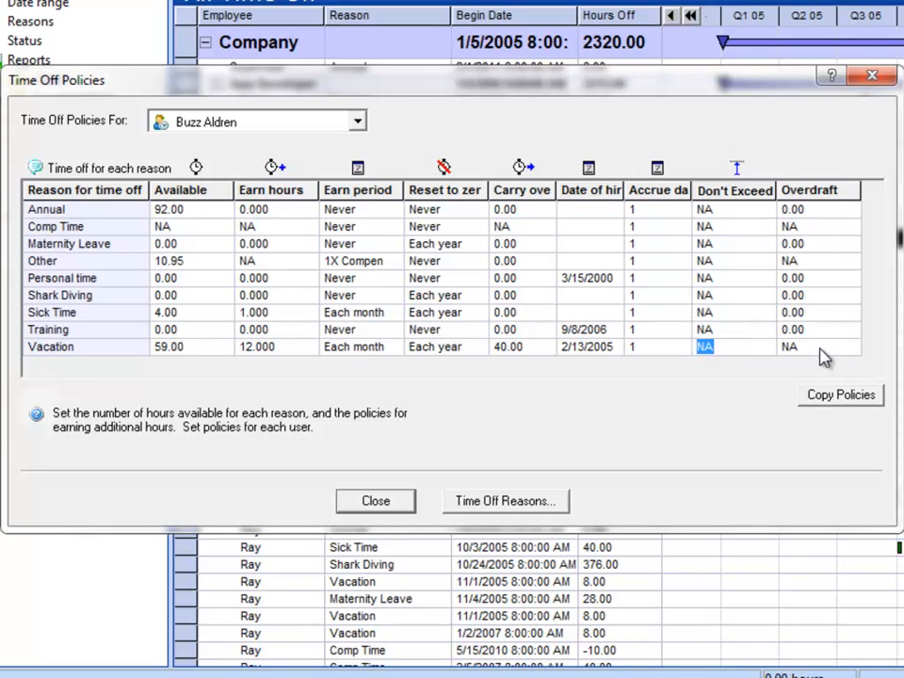
pyautogui.click(790, 347)
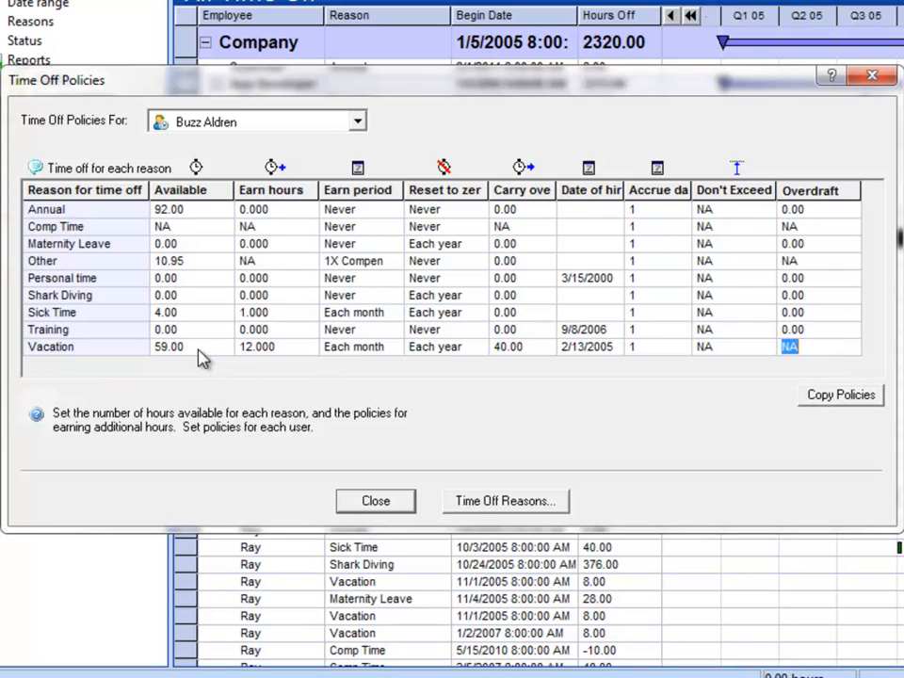
pyautogui.click(169, 347)
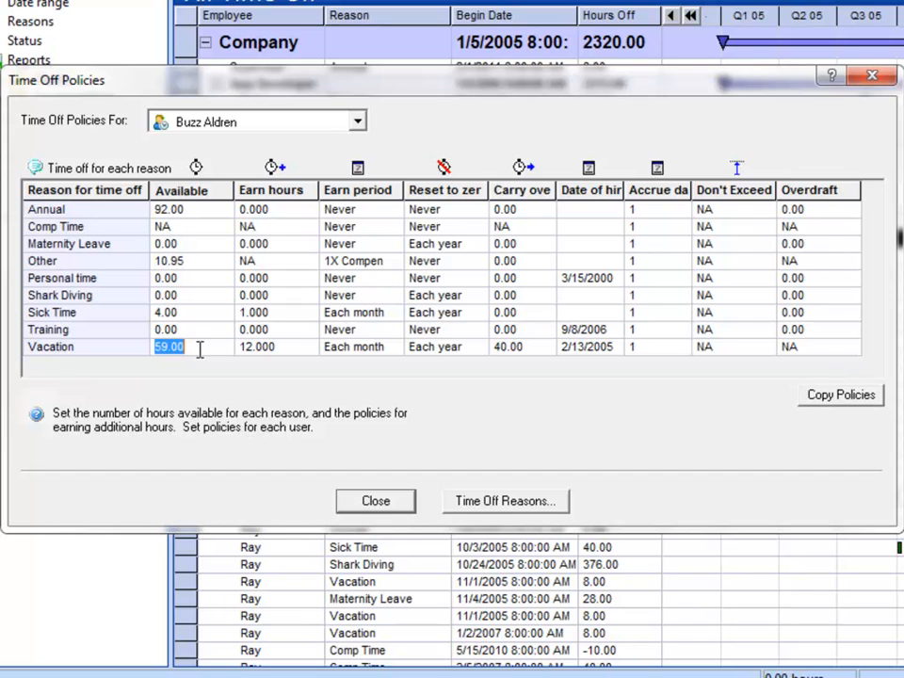
pyautogui.click(790, 347)
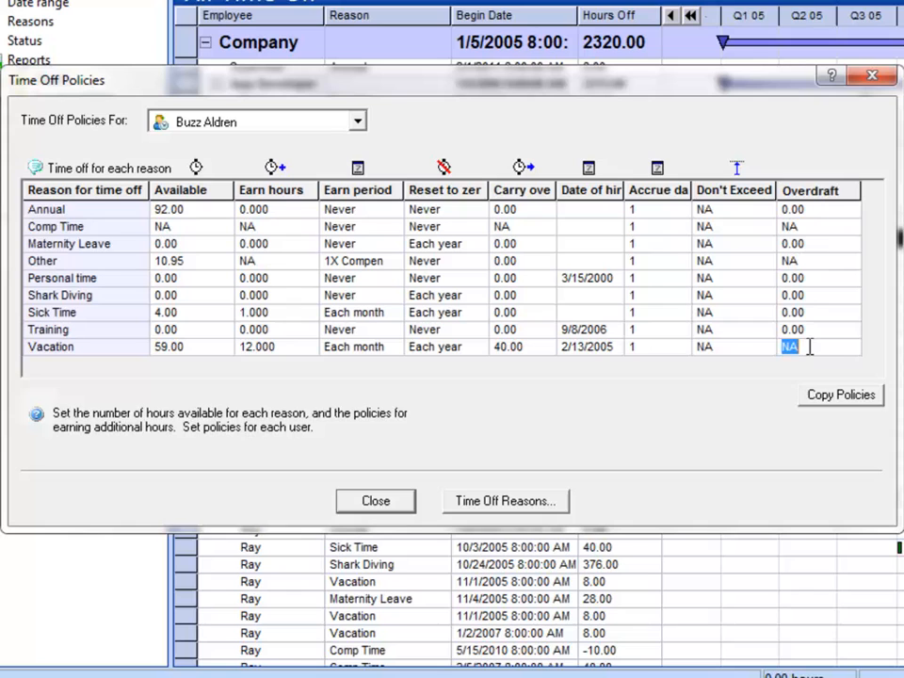
pyautogui.click(792, 328)
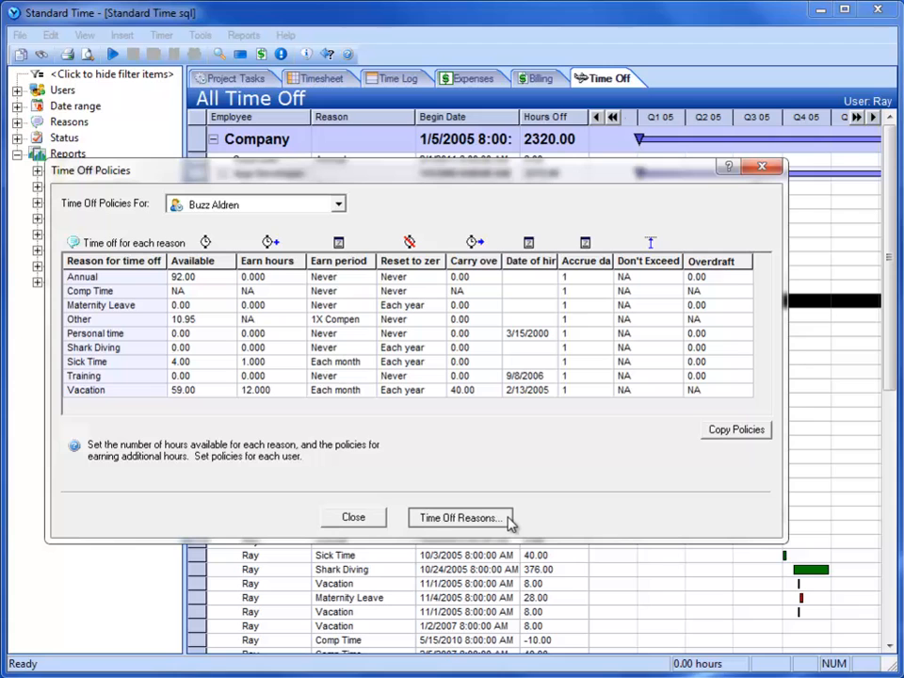
pyautogui.click(460, 516)
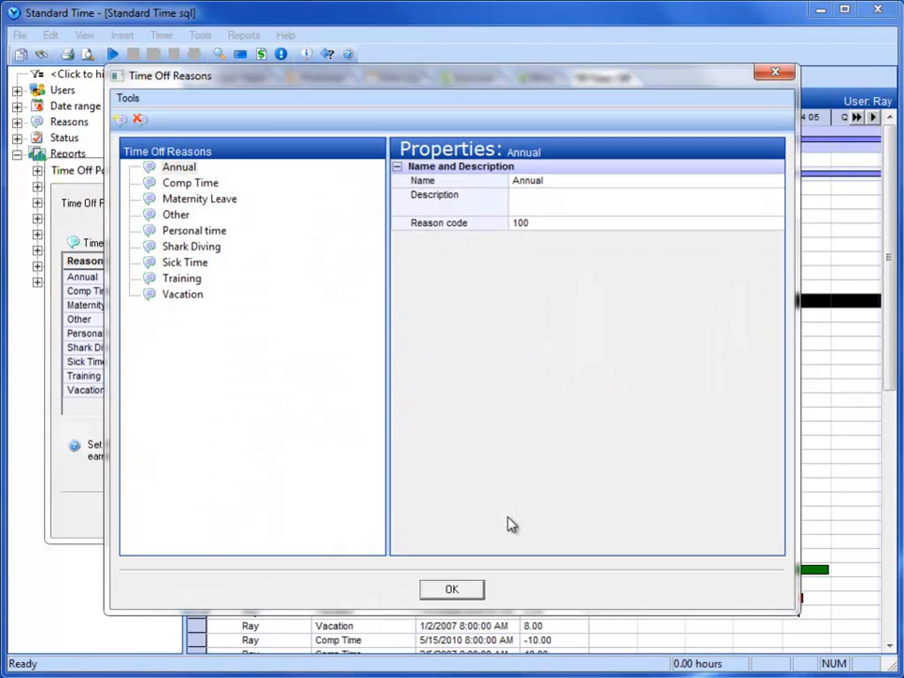
pyautogui.click(191, 183)
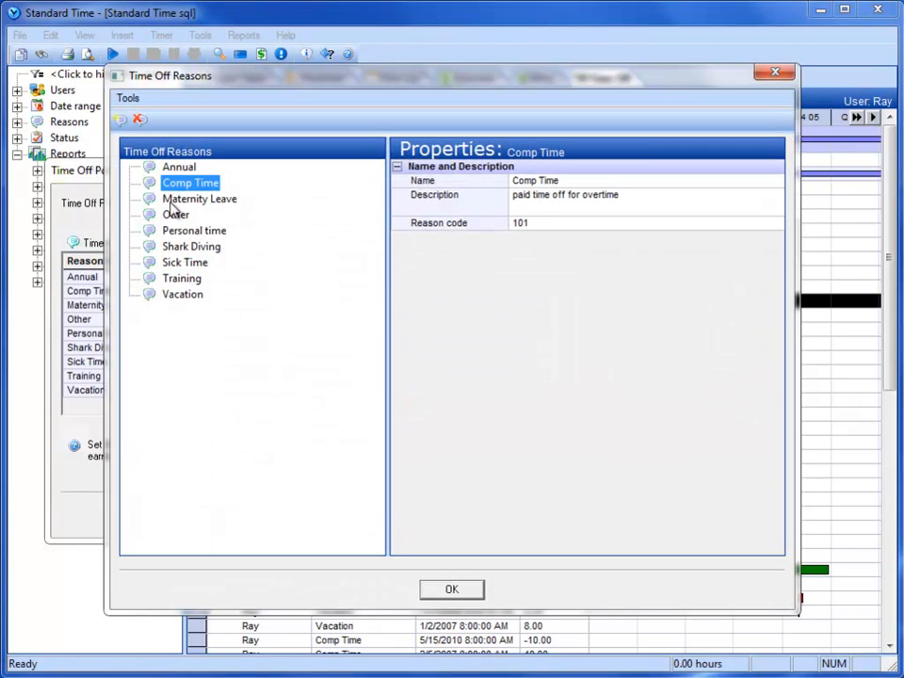
pyautogui.click(194, 230)
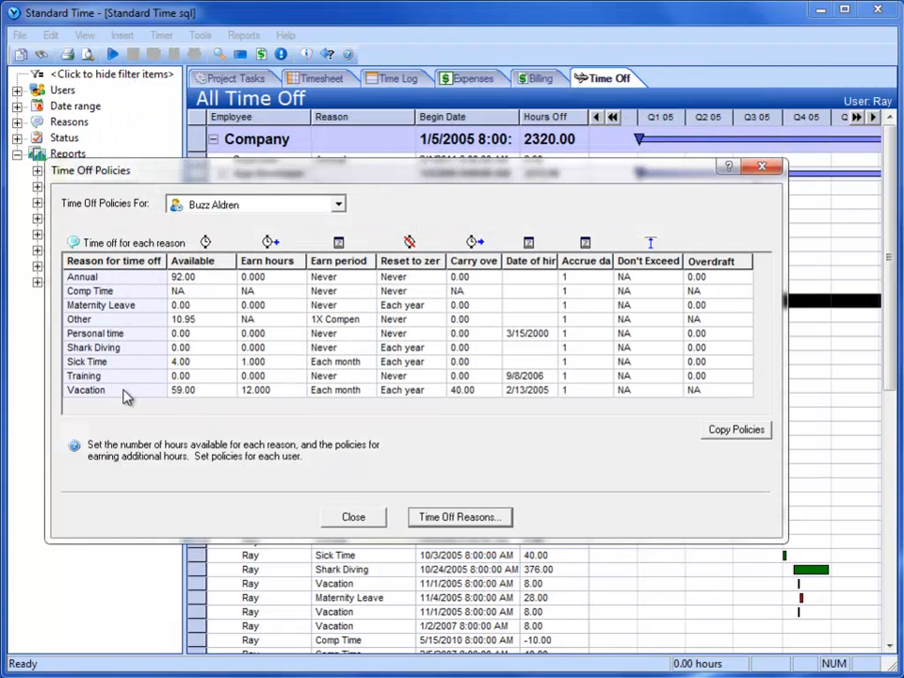
# - Close the policies and expand the timesheet's Time Off row into its reasons, Annual to Vacation
pyautogui.click(352, 517)
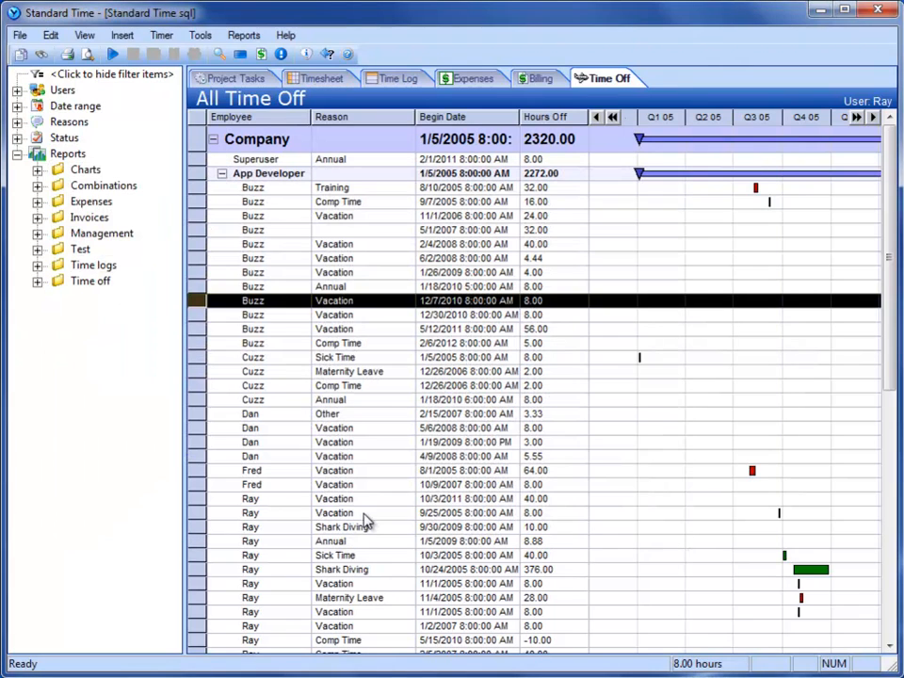
pyautogui.moveTo(311, 192)
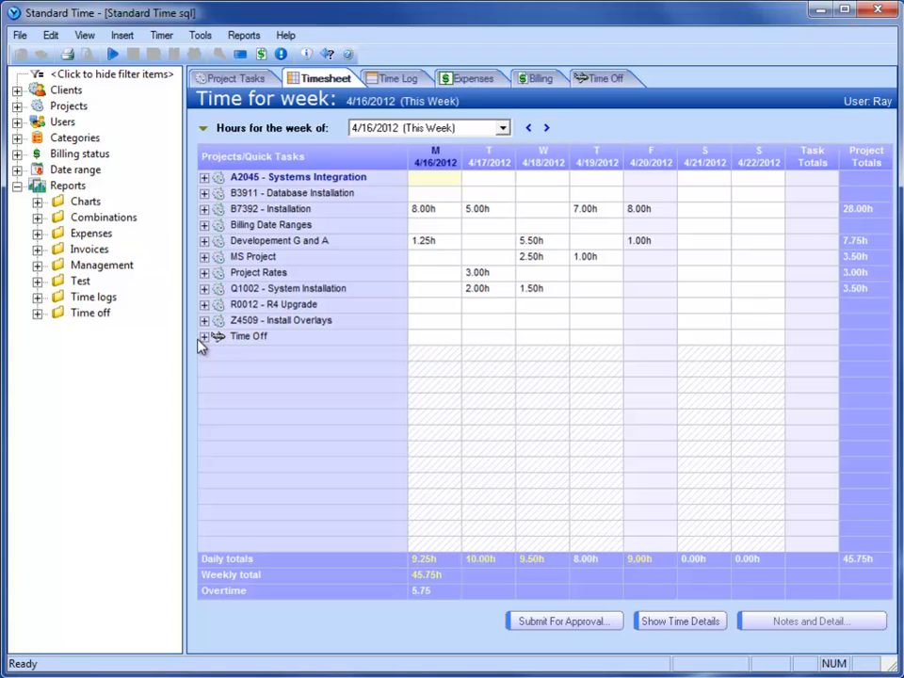
pyautogui.click(203, 335)
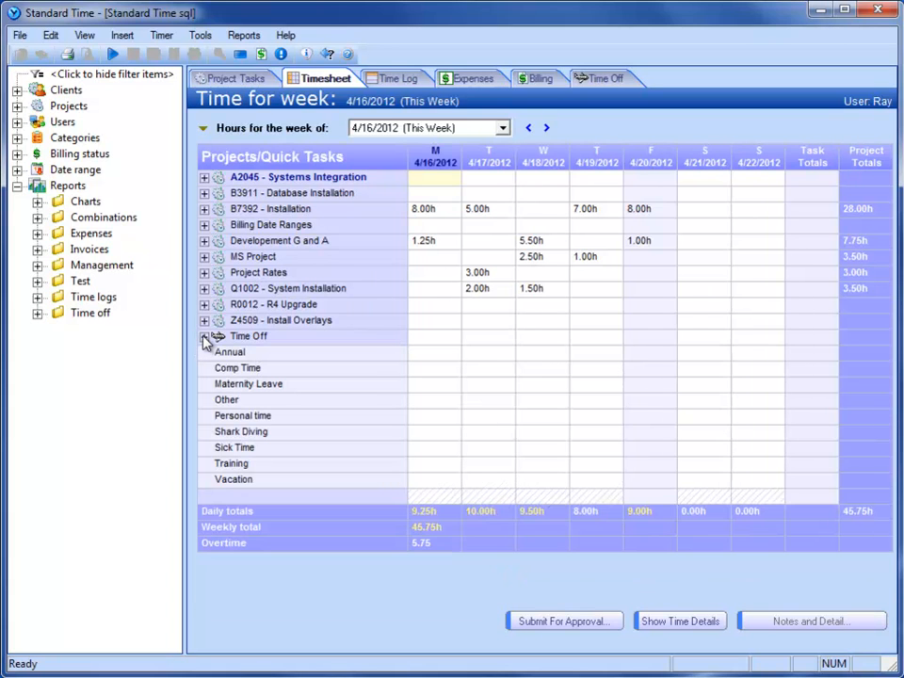
pyautogui.moveTo(290, 362)
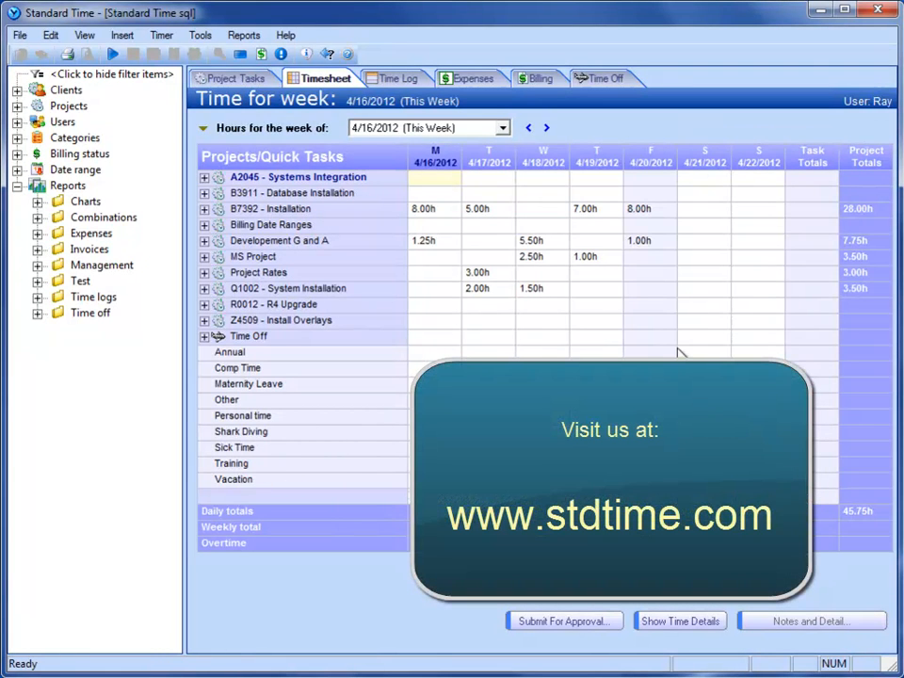
pyautogui.moveTo(584, 187)
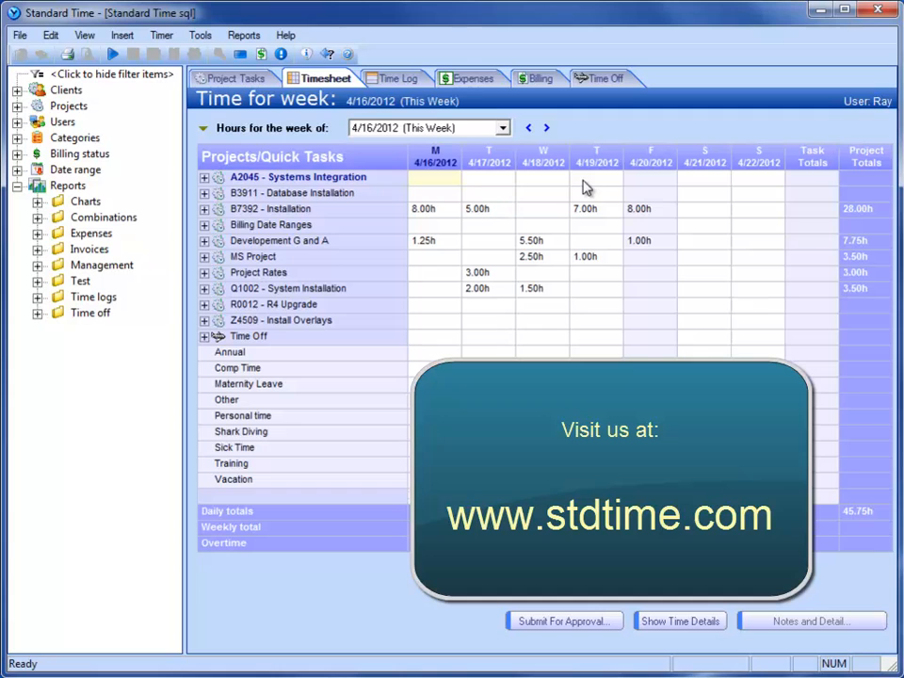
pyautogui.moveTo(600, 223)
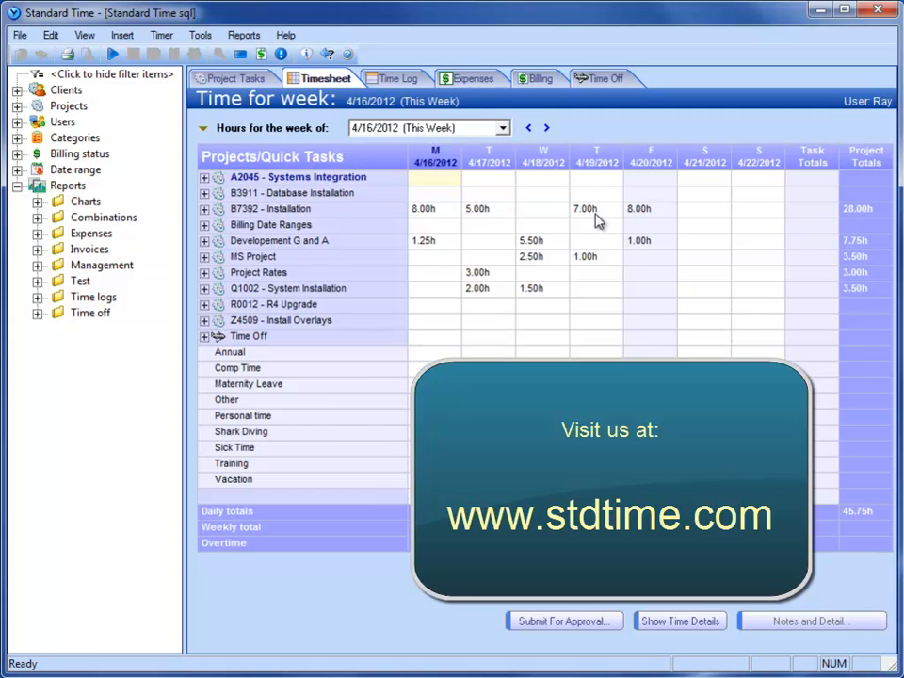